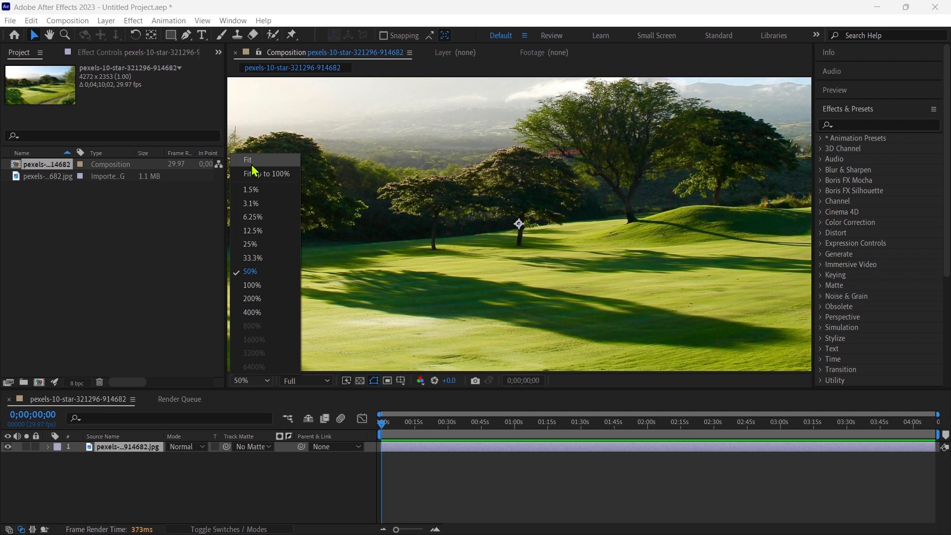
- Fit the golf course composition in the viewer at Half preview resolution
{"action": "left_click", "coordinate": [247, 160]}
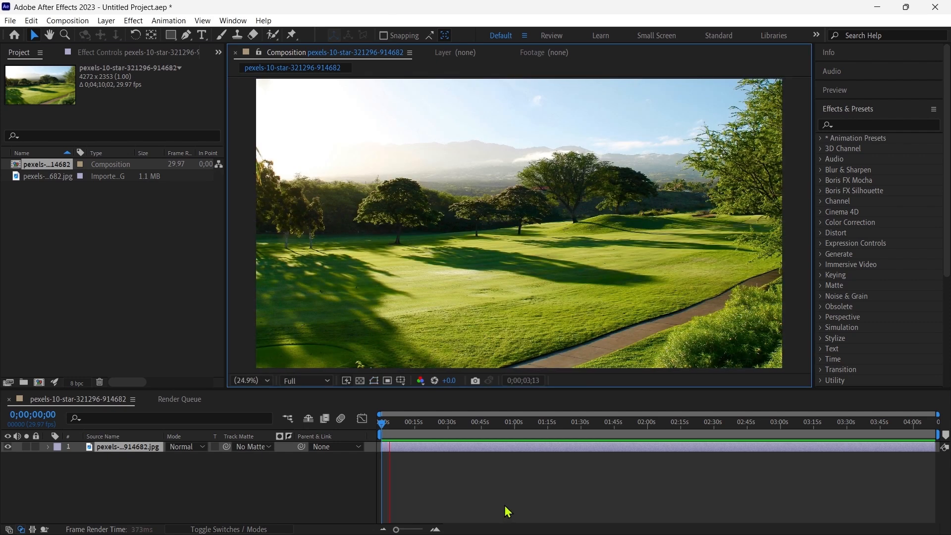
{"action": "left_click", "coordinate": [303, 381]}
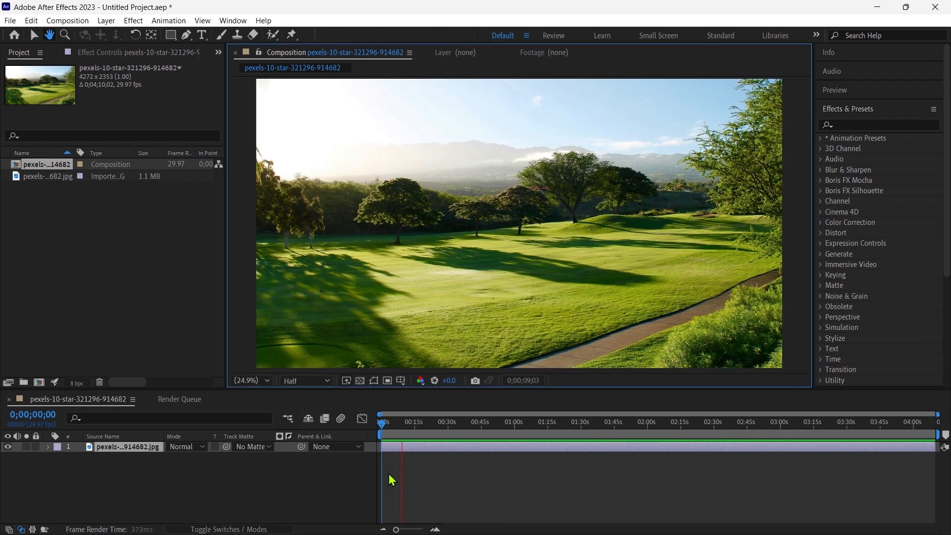
{"action": "type", "text": "key;i"}
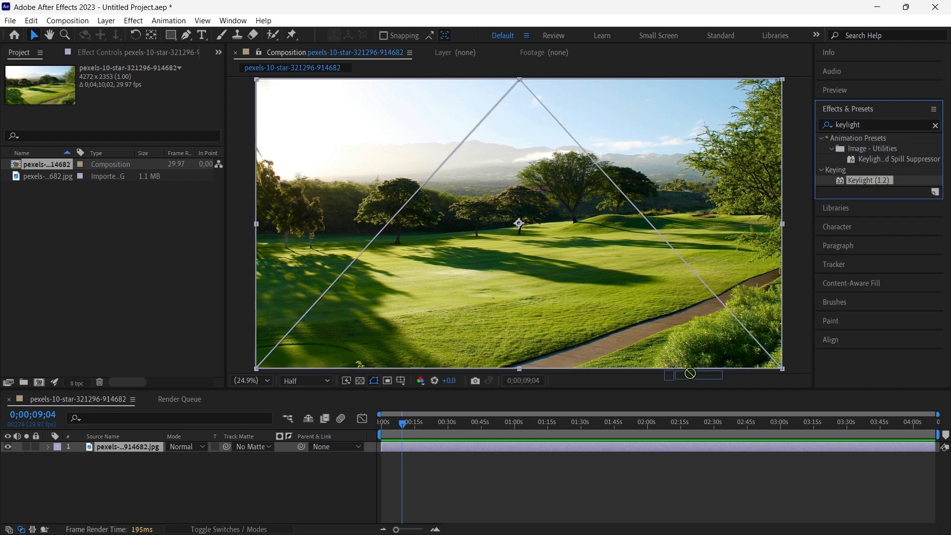
- Apply Keylight (1.2) to the photo and pick its Screen Colour eyedropper
{"action": "double_click", "coordinate": [866, 180]}
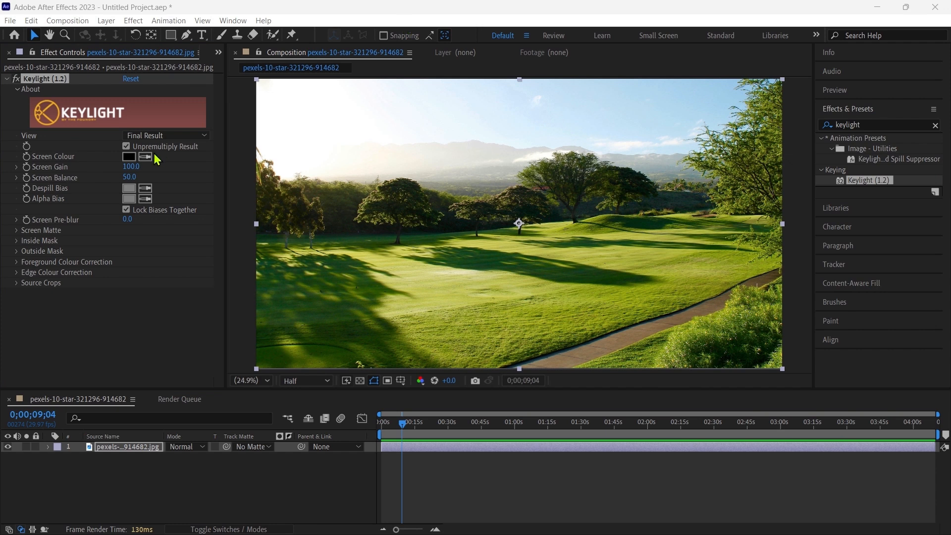
{"action": "left_click", "coordinate": [146, 157]}
{"action": "type", "text": "snow"}
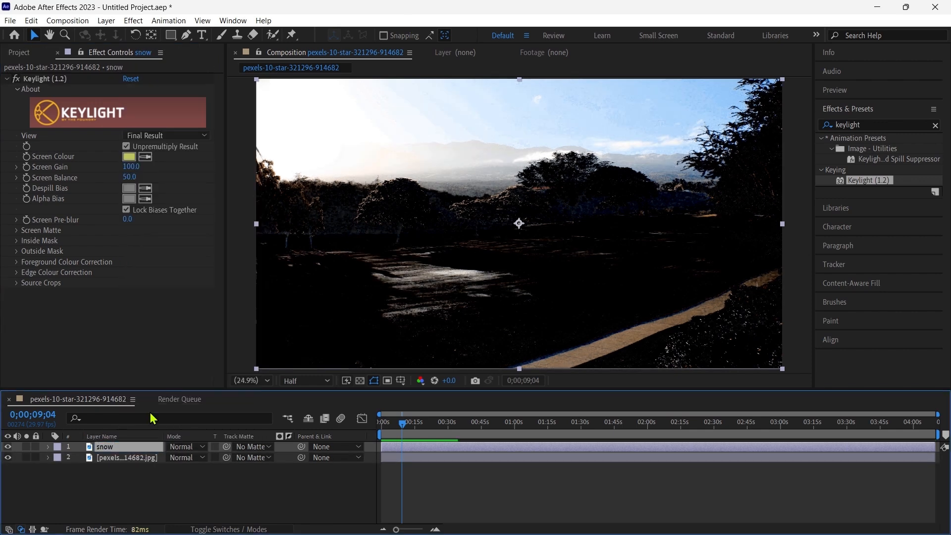
- Rename the second photo layer through its right-click Rename option
{"action": "right_click", "coordinate": [128, 457]}
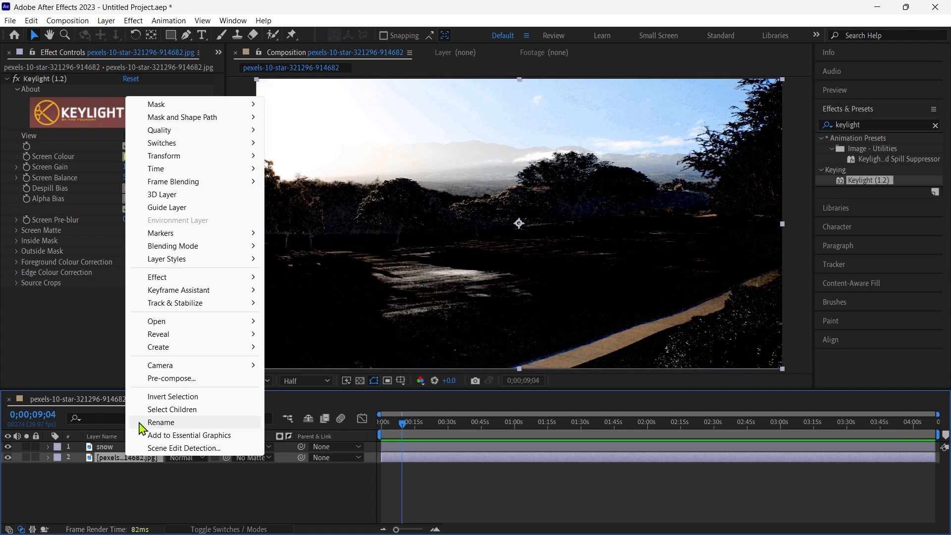
{"action": "left_click", "coordinate": [160, 422]}
{"action": "type", "text": "video"}
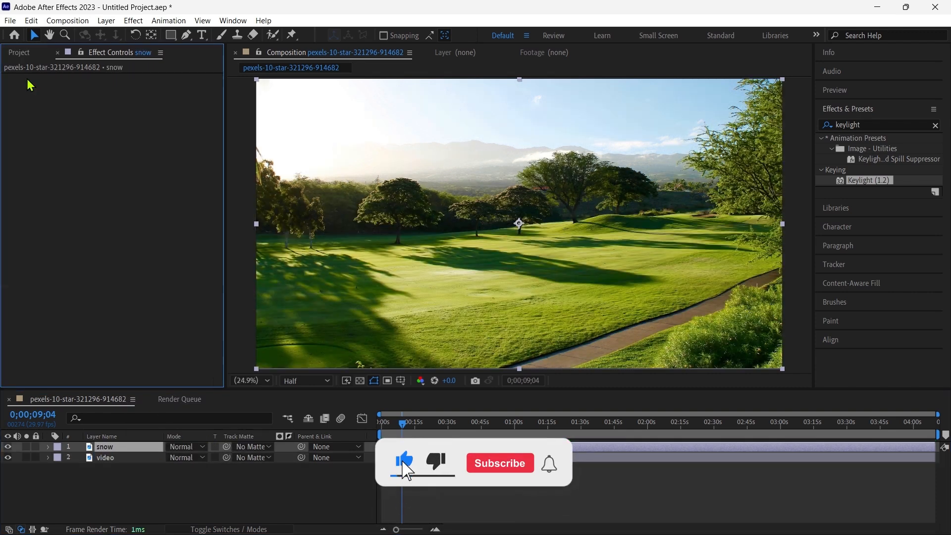
- Add Hue/Saturation to the snow layer with Master Saturation at -100
{"action": "left_click", "coordinate": [500, 463]}
{"action": "type", "text": "hue"}
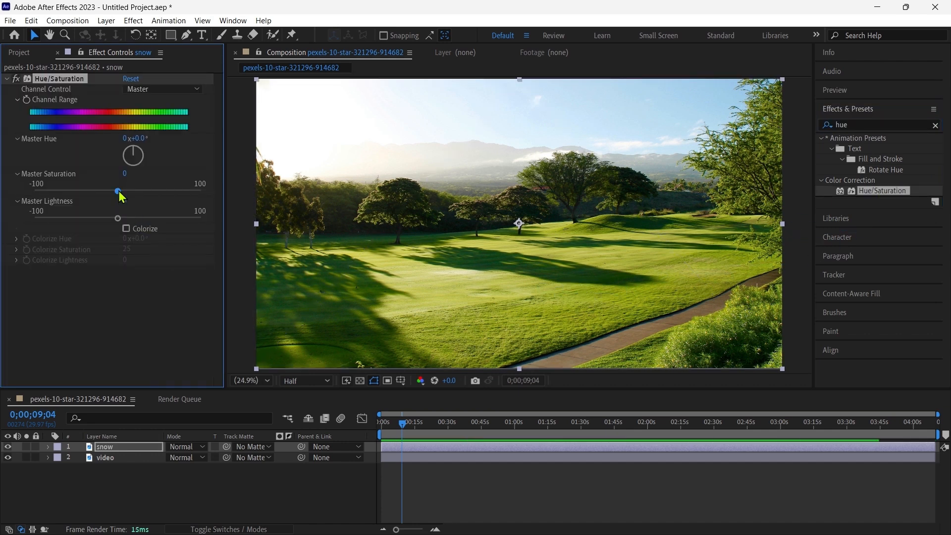
{"action": "left_click_drag", "start_coordinate": [118, 190], "coordinate": [35, 190]}
{"action": "type", "text": "curv"}
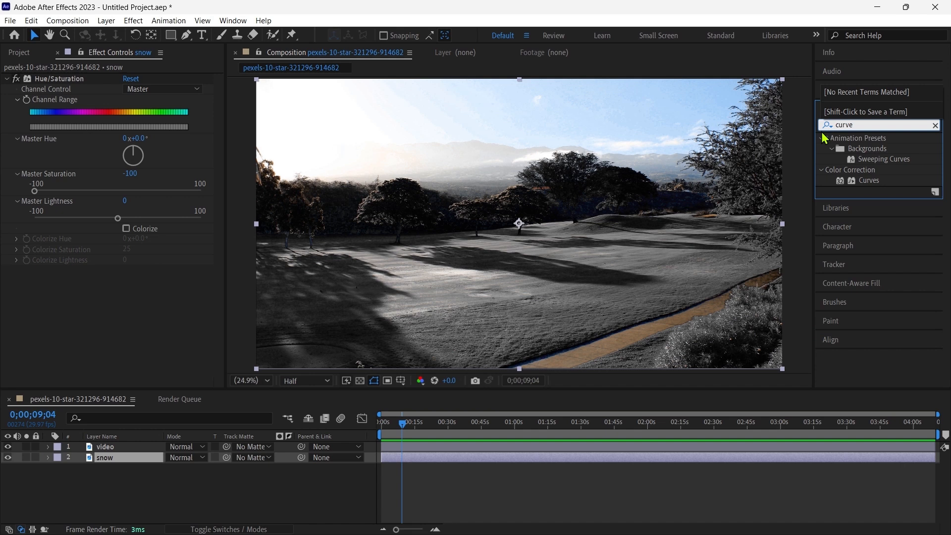
- Add Curves to the snow layer and lift the RGB curve to whiten the grass
{"action": "double_click", "coordinate": [868, 181]}
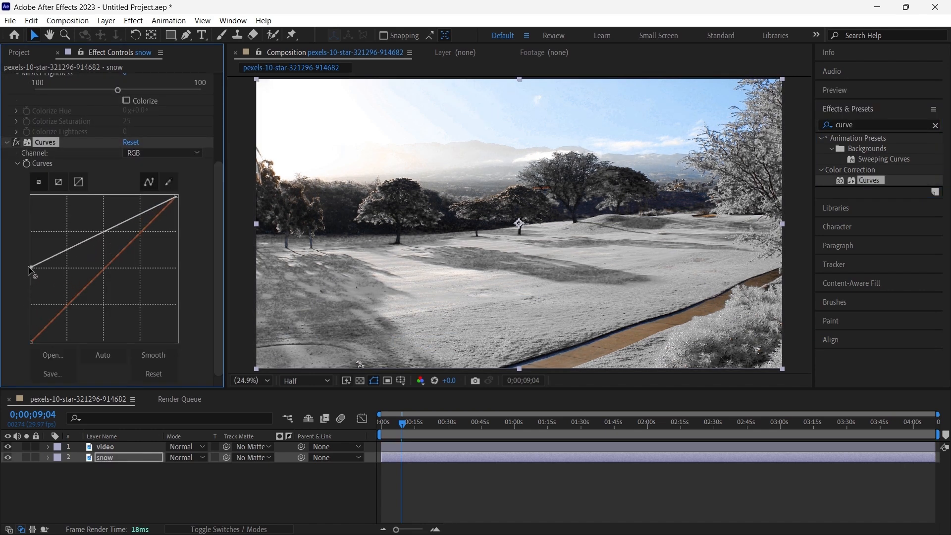
{"action": "left_click_drag", "start_coordinate": [29, 270], "coordinate": [69, 218]}
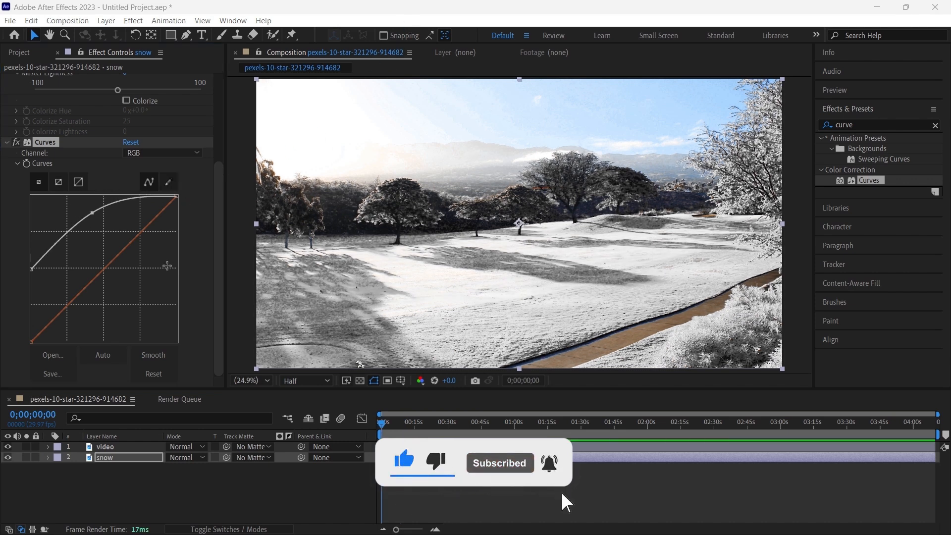
- Return to the Project panel and open the Import File window
{"action": "left_click", "coordinate": [20, 52]}
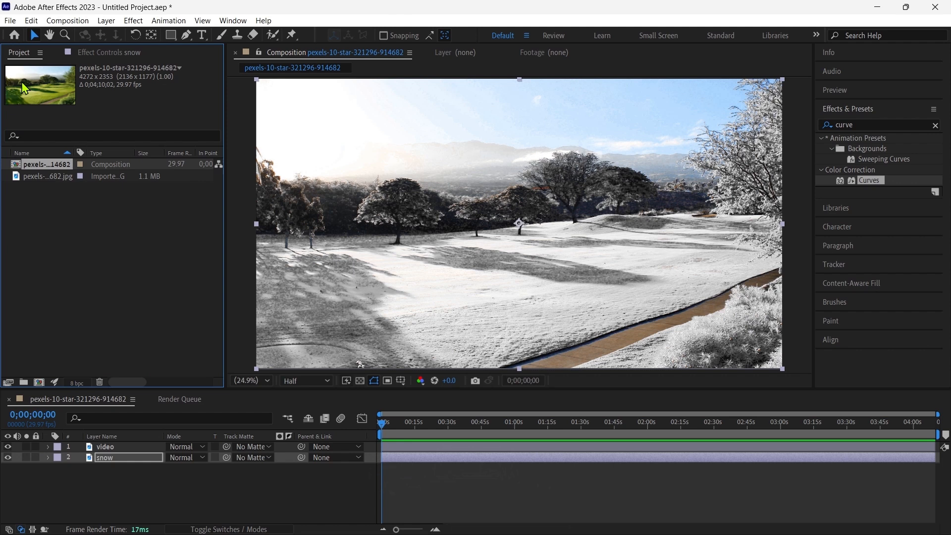
{"action": "mouse_move", "coordinate": [88, 292]}
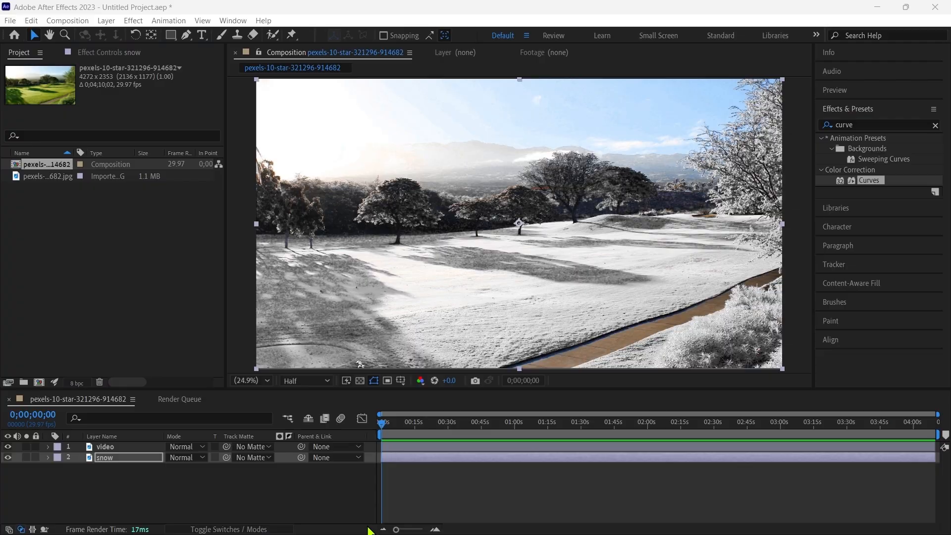
{"action": "left_click", "coordinate": [10, 20]}
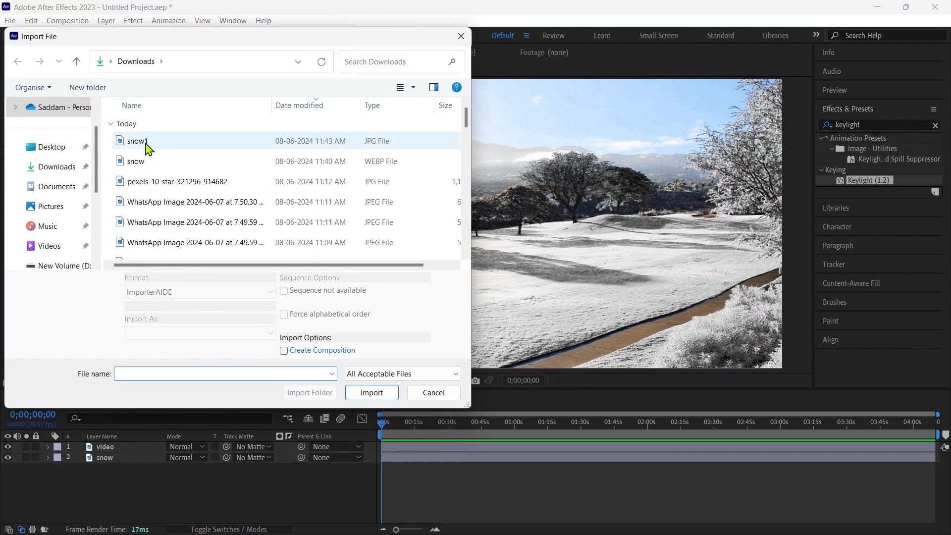
- Import the green-screen snow1.jpg and select its layer in the timeline
{"action": "left_click", "coordinate": [370, 393]}
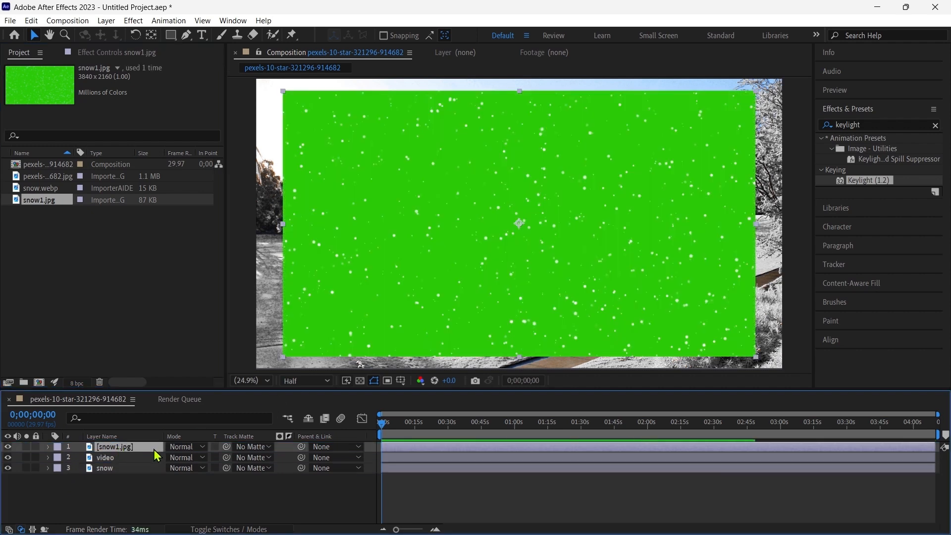
{"action": "left_click", "coordinate": [49, 447]}
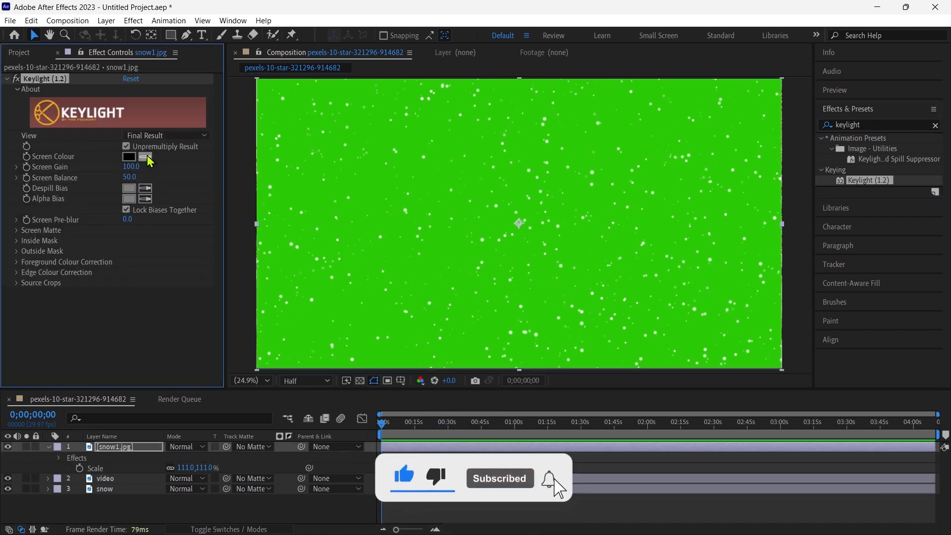
- Sample the green background of snow1.jpg with Keylight's Screen Colour eyedropper
{"action": "left_click", "coordinate": [129, 157]}
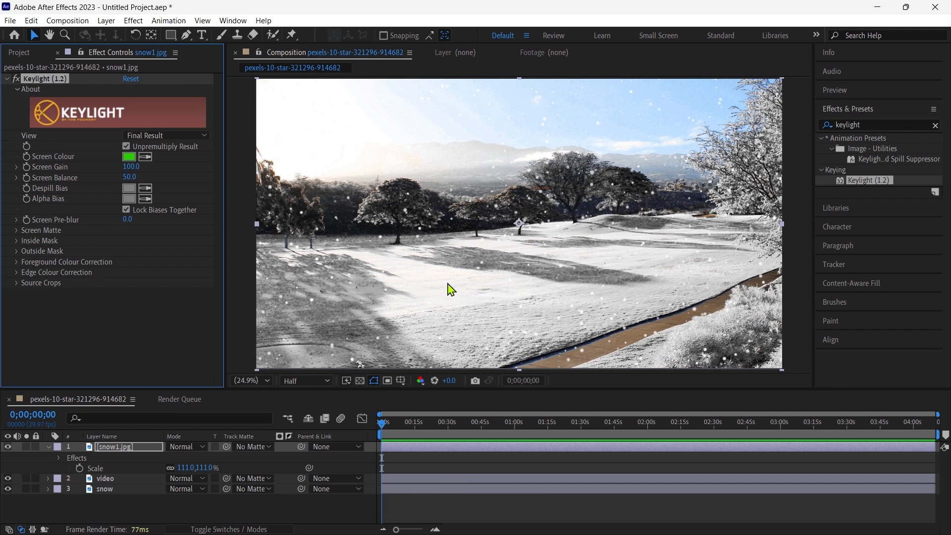
{"action": "mouse_move", "coordinate": [483, 286]}
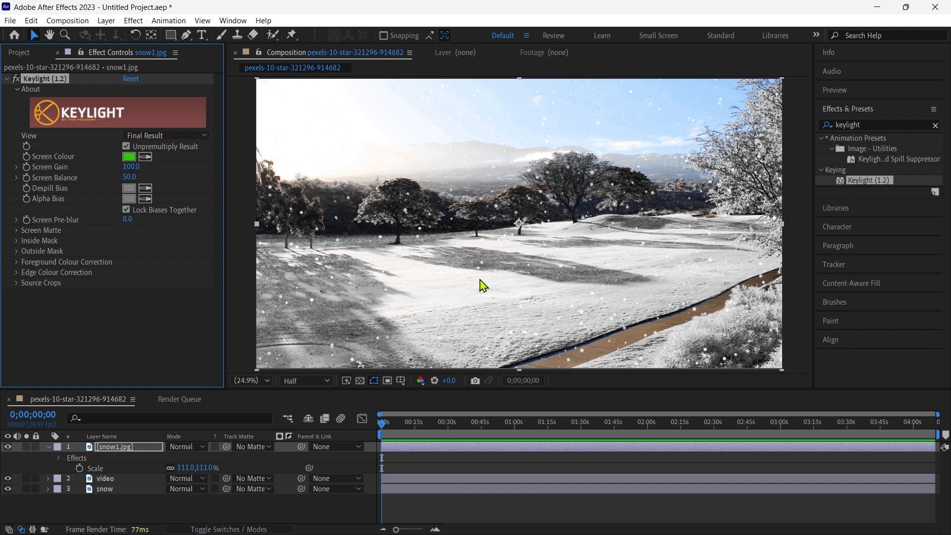